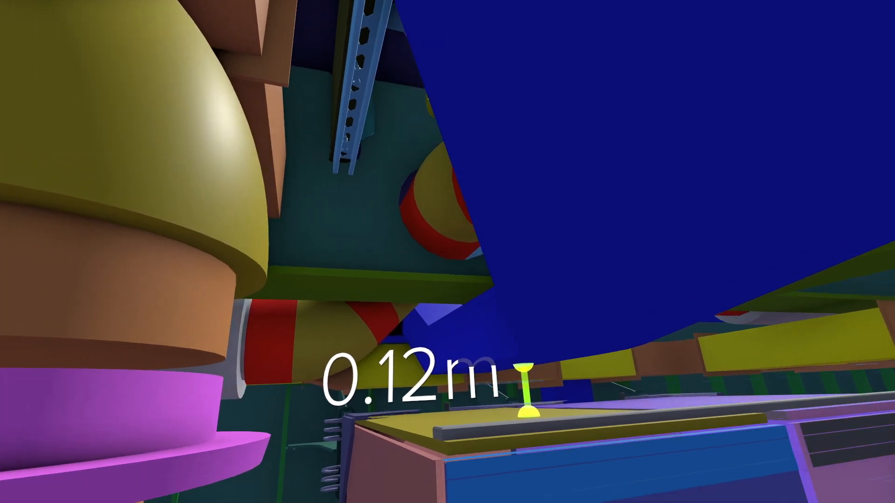
mouse_move(447, 252)
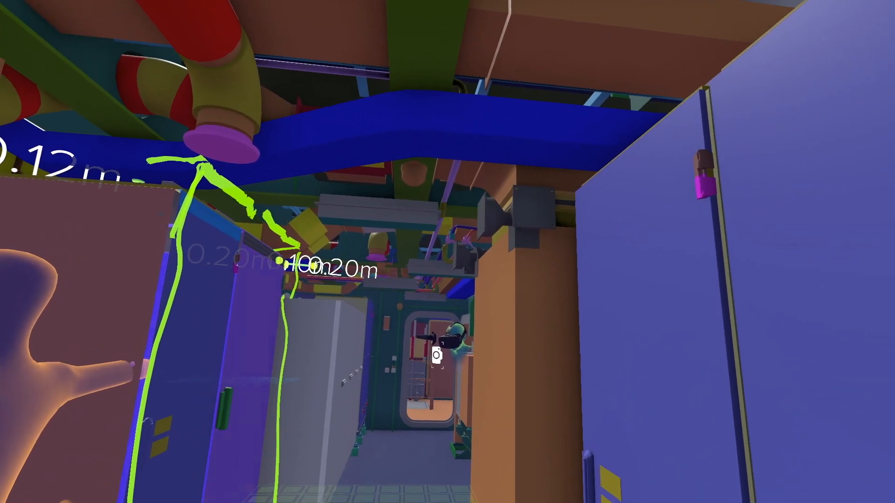
mouse_move(447, 252)
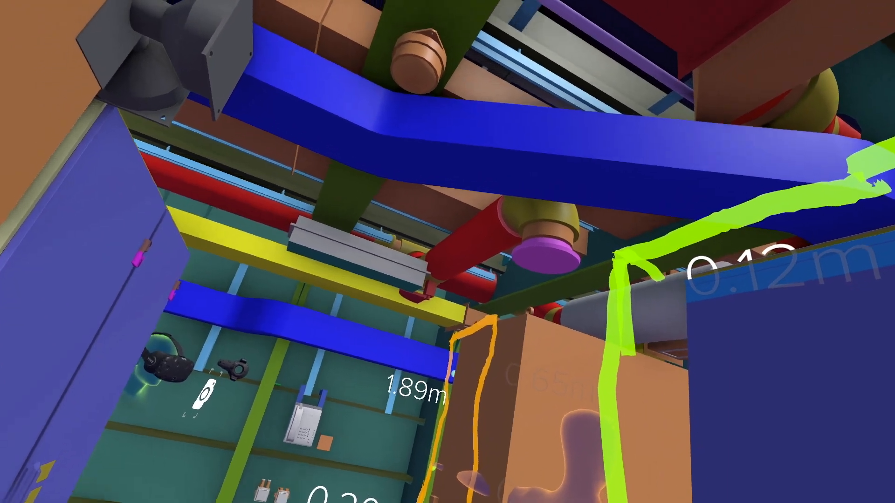